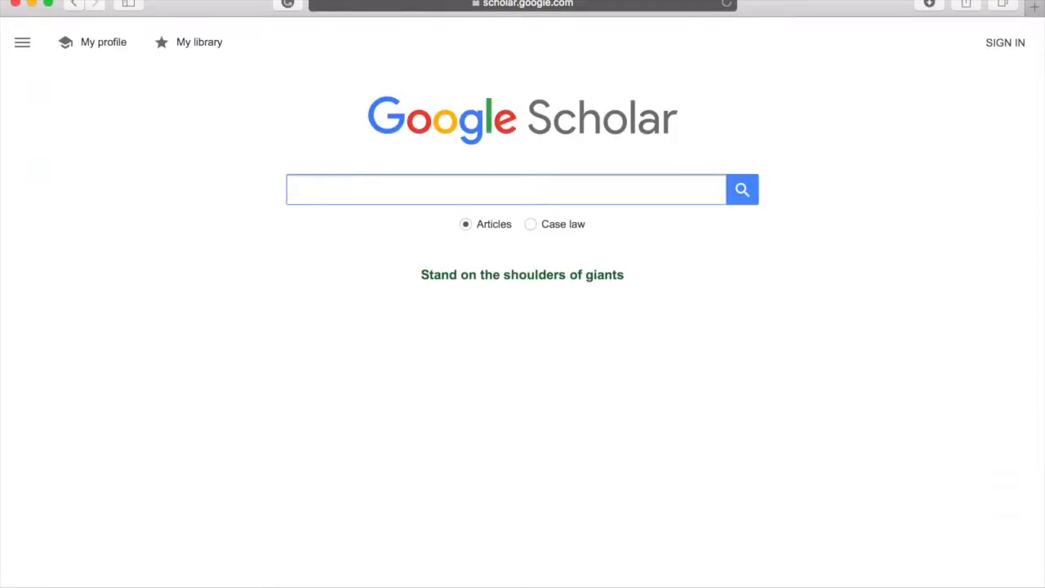
- Enter 'homeless youth' as the Google Scholar search query
type("h")
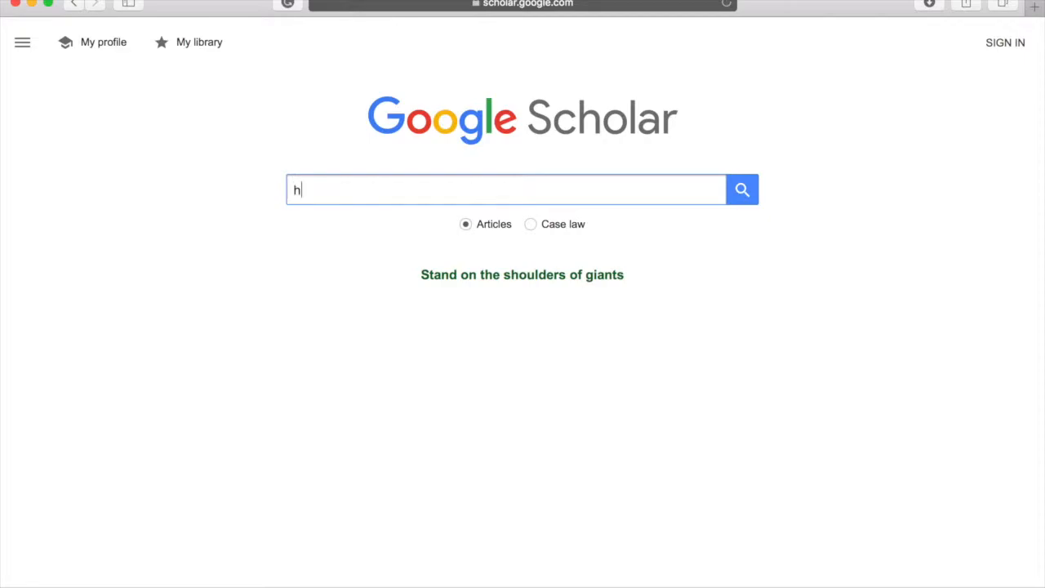
type("omeless youth")
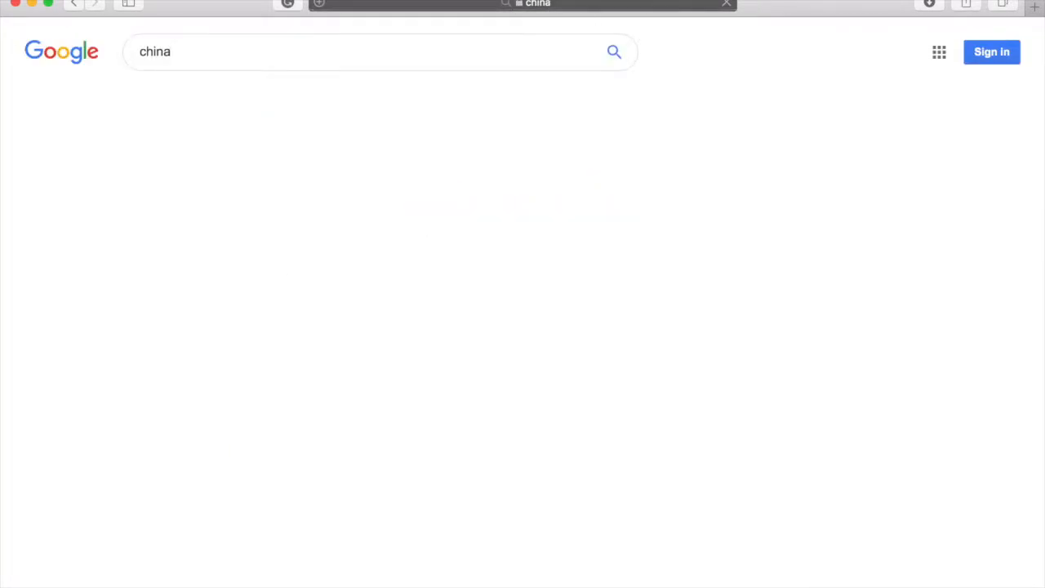
- Search the exact phrase "china patterns" in quotes, then return to the Google home page
left_click(614, 51)
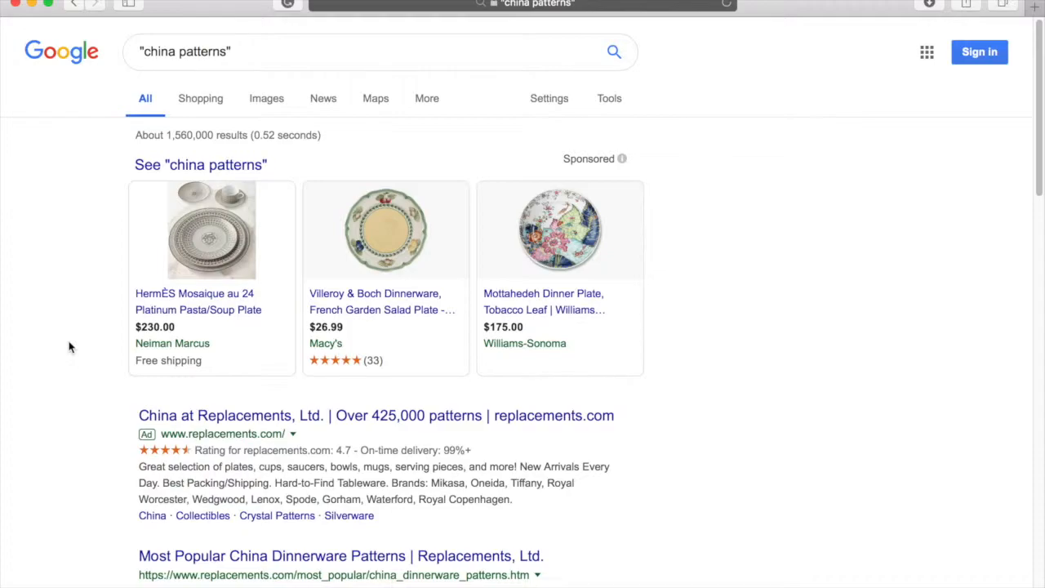
left_click(72, 3)
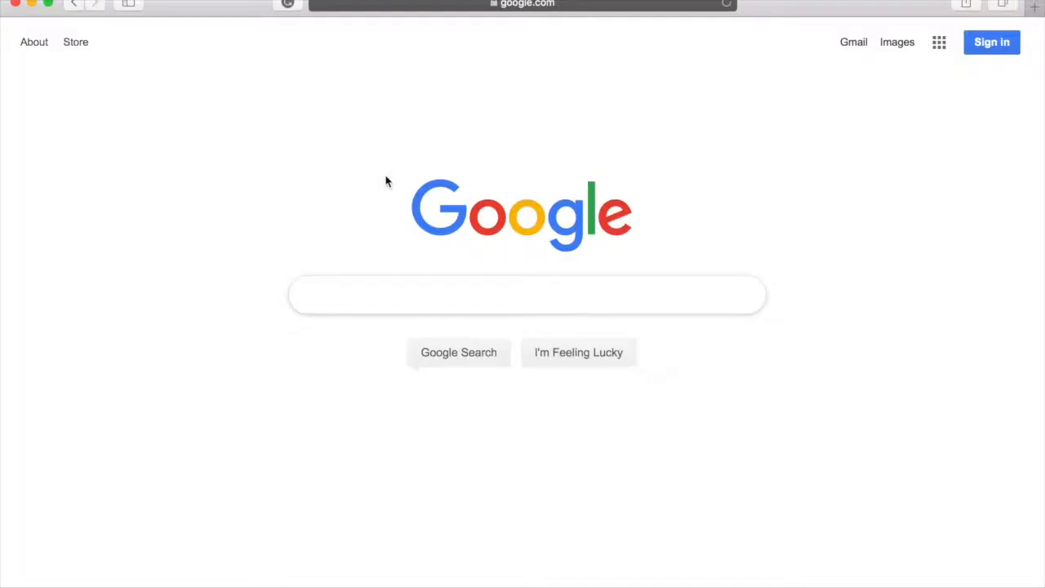
- Search 'airplanes filetype:pdf' to get airplane results limited to PDF documents
left_click(526, 294)
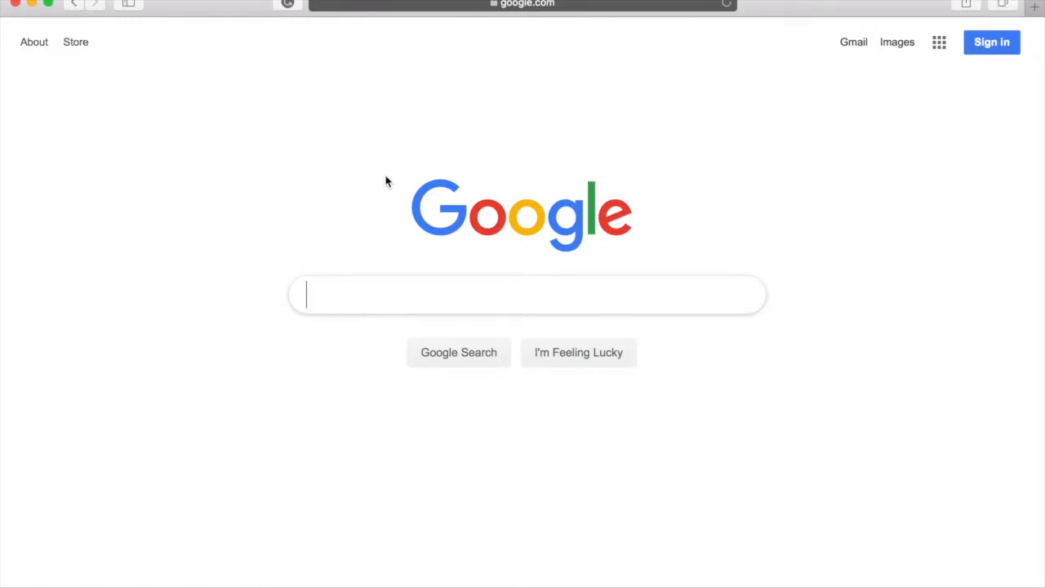
type("a")
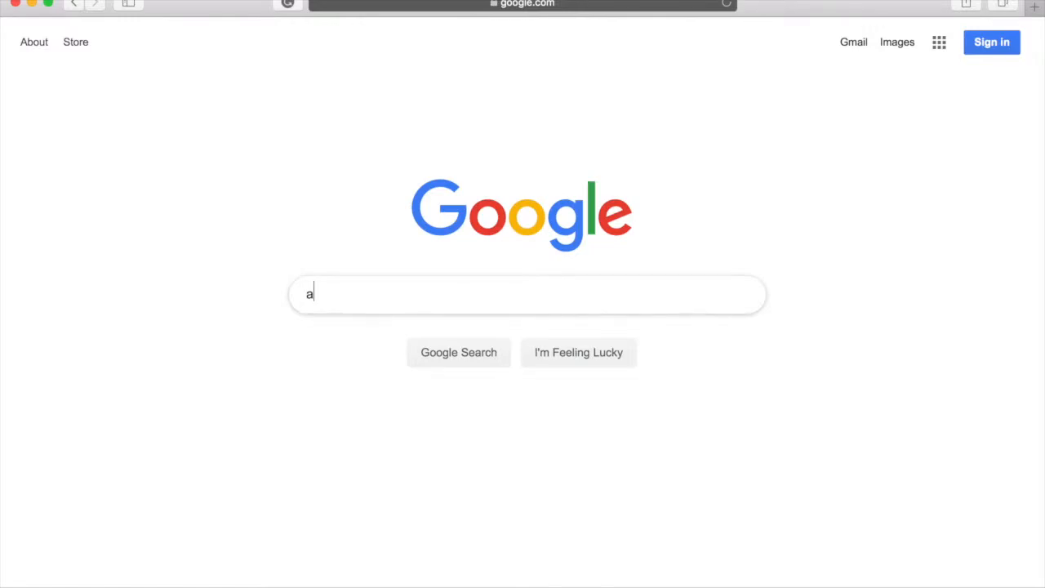
type("irplanes filetype:pdf")
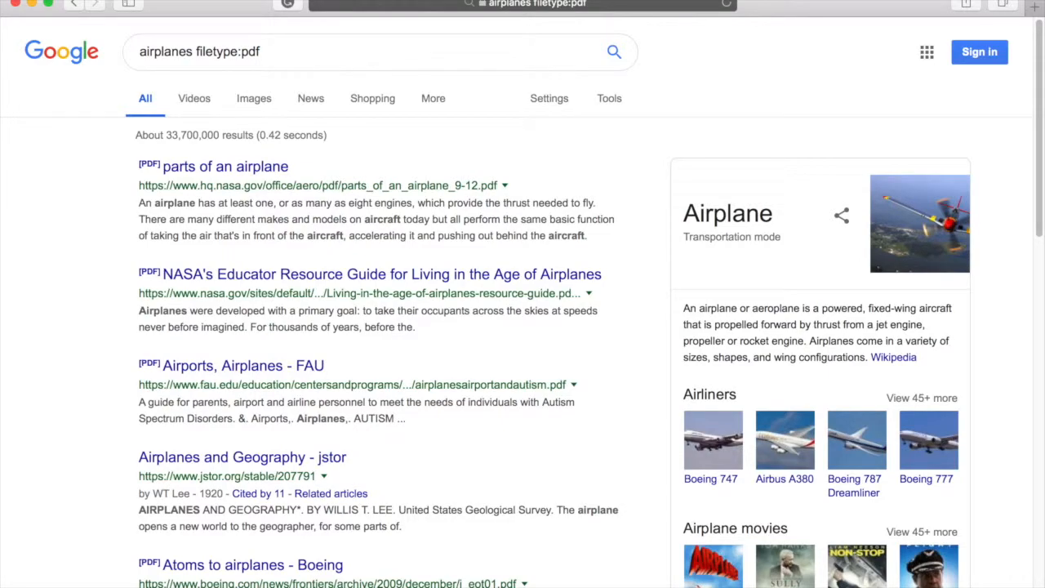
mouse_move(376, 161)
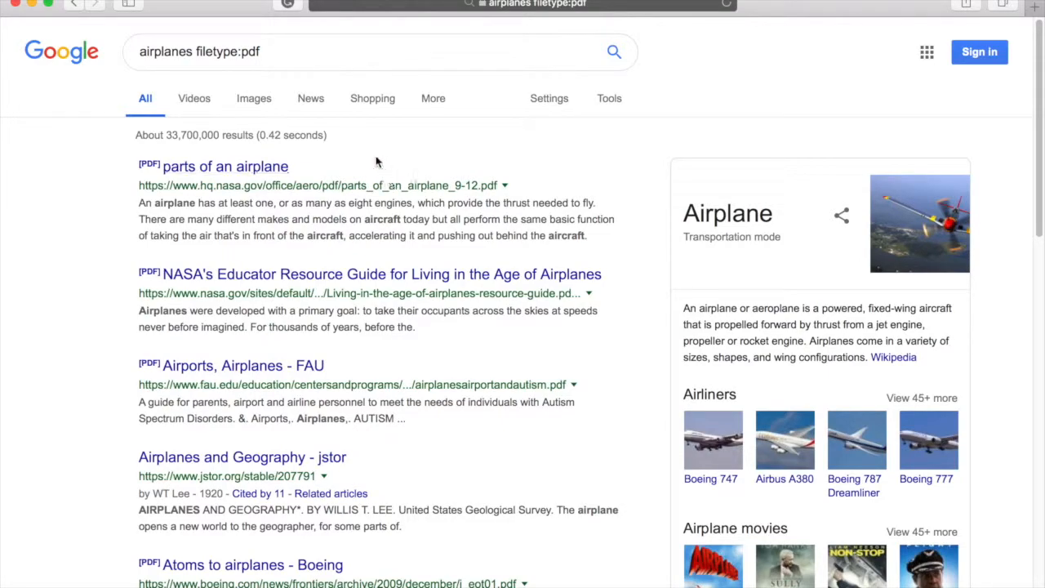
left_click(228, 50)
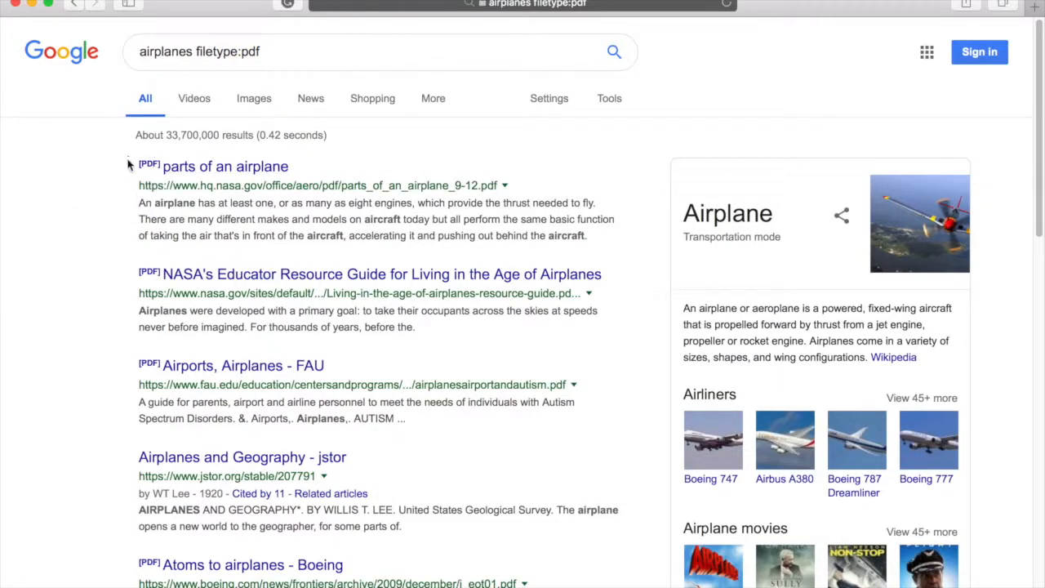
mouse_move(126, 176)
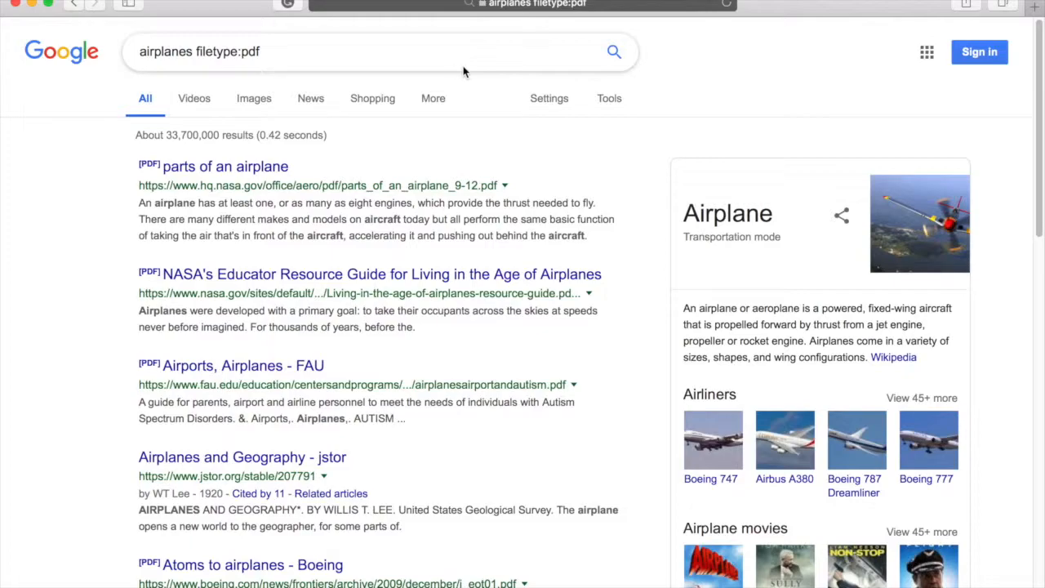
- Search 'airplanes intext:wings' for pages mentioning wings, then return to the home page
left_click(326, 50)
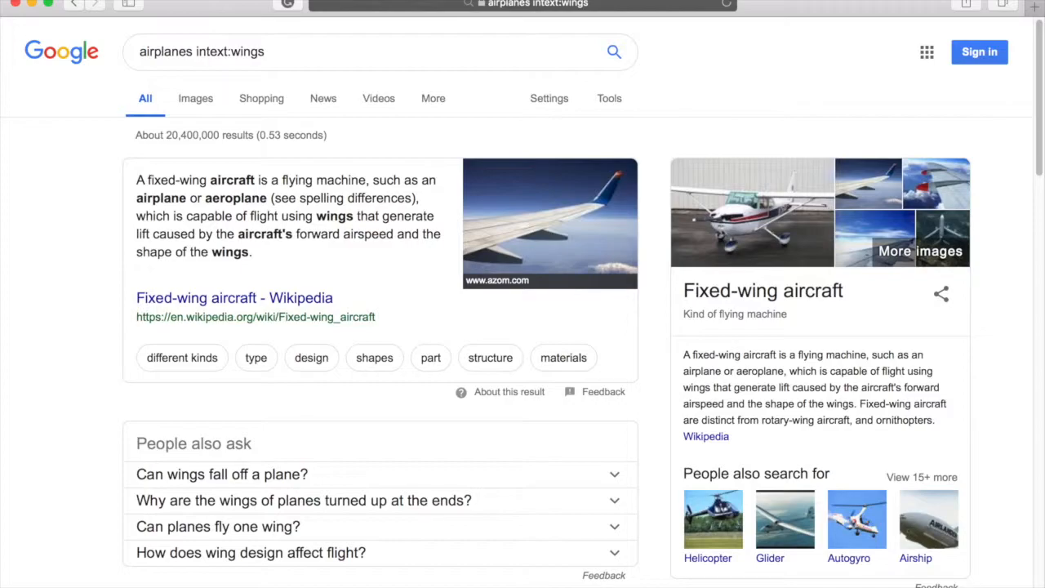
mouse_move(105, 250)
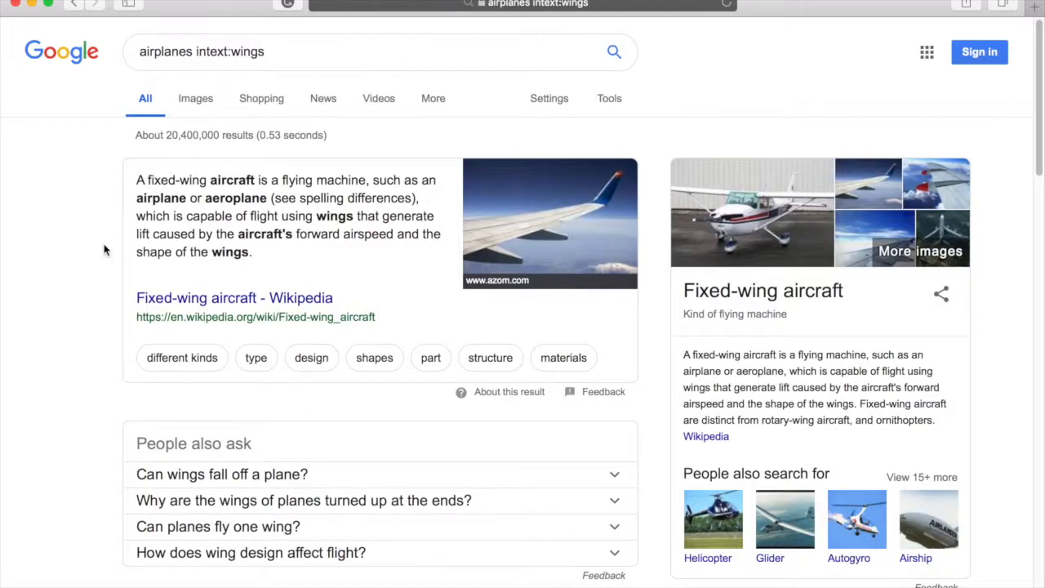
scroll("down", 3)
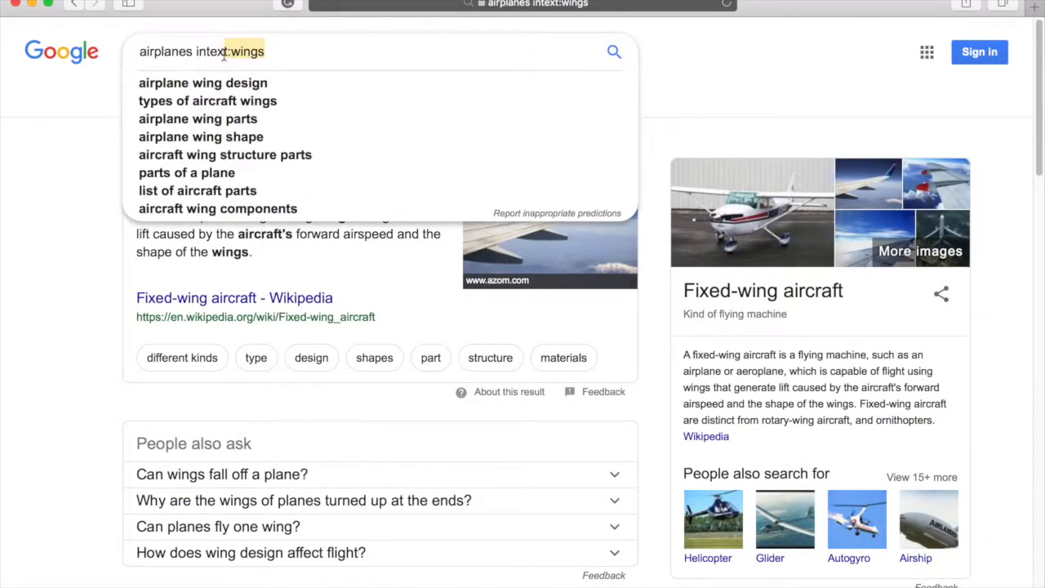
left_click(72, 3)
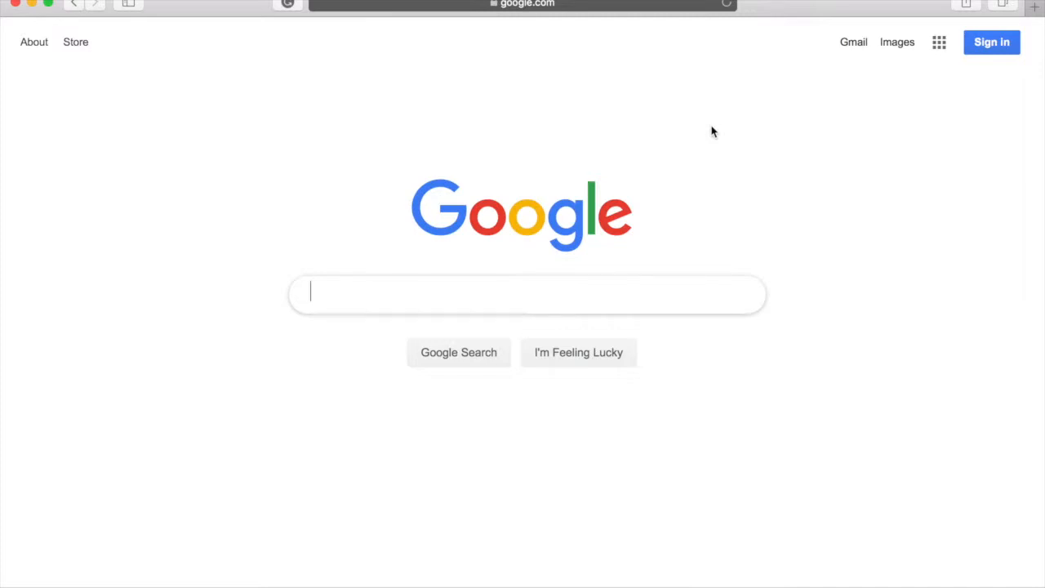
- Search 'coffee+seattle -starbucks' to find Seattle coffee results excluding Starbucks
type("+-")
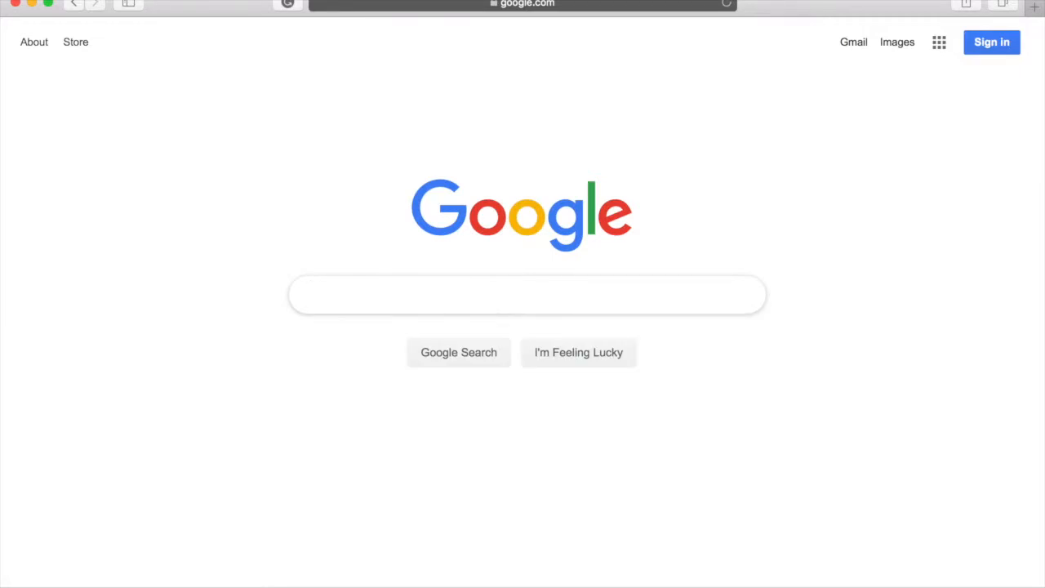
type("coffee+seattle")
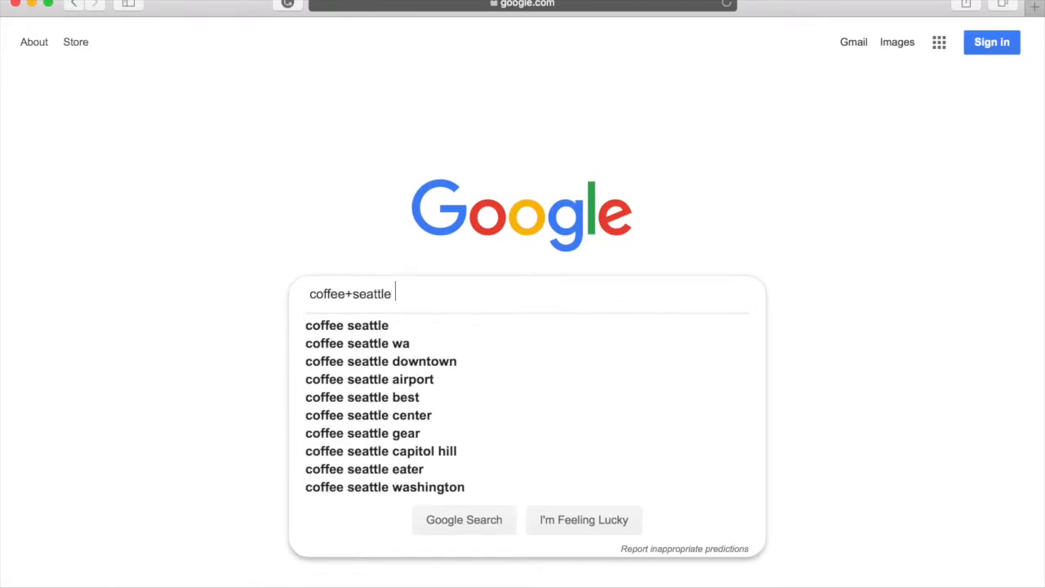
type("-starbucks")
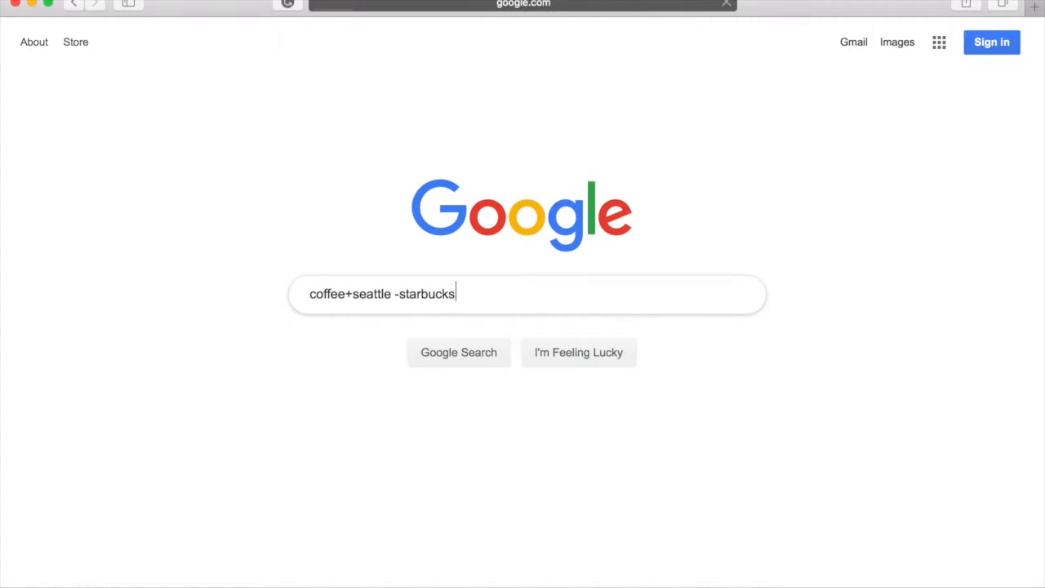
left_click(457, 353)
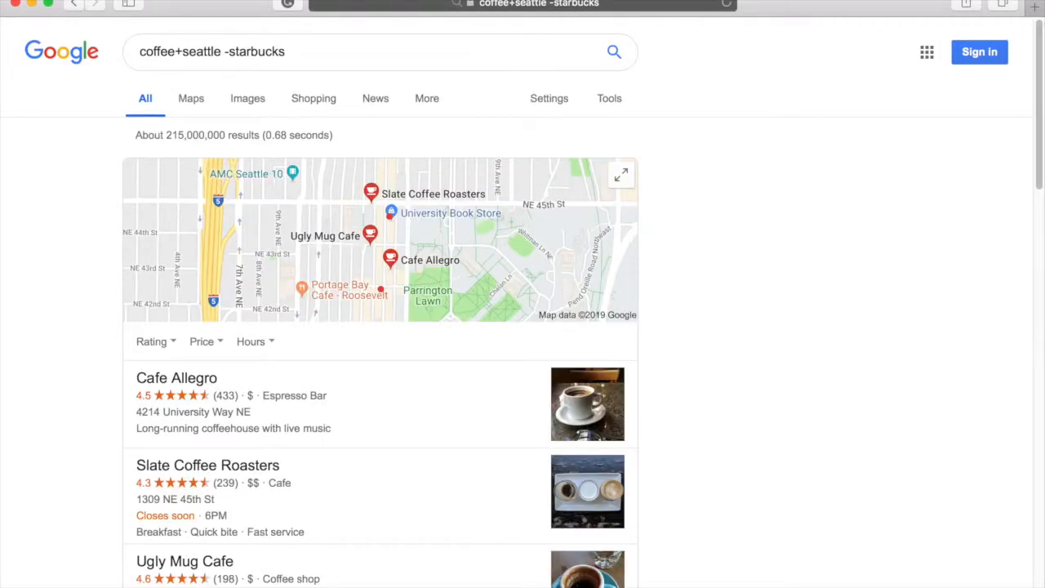
mouse_move(764, 209)
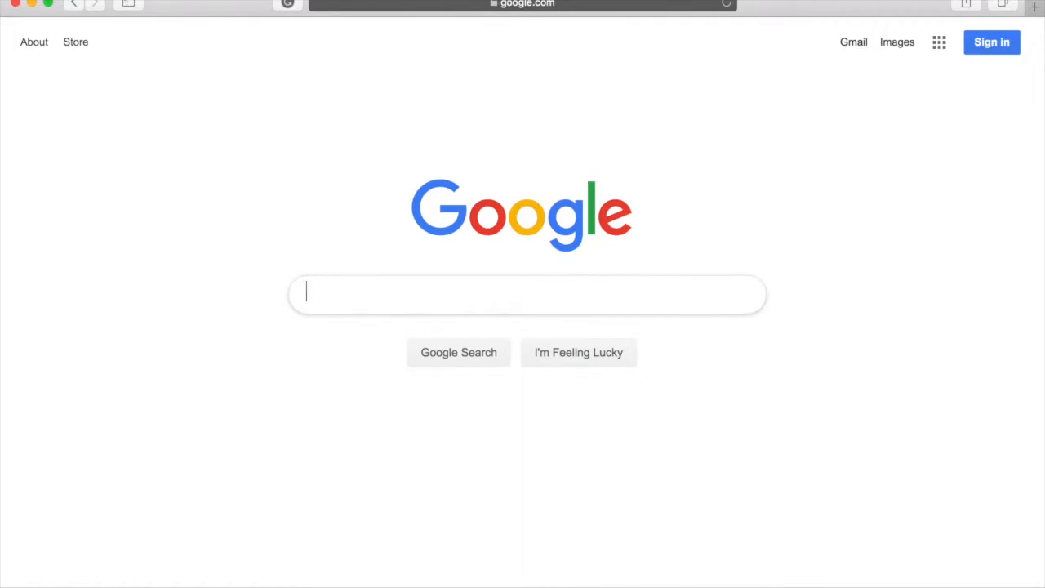
- Start an inurl query in the search box, correcting it and adding 'visa'
type("i")
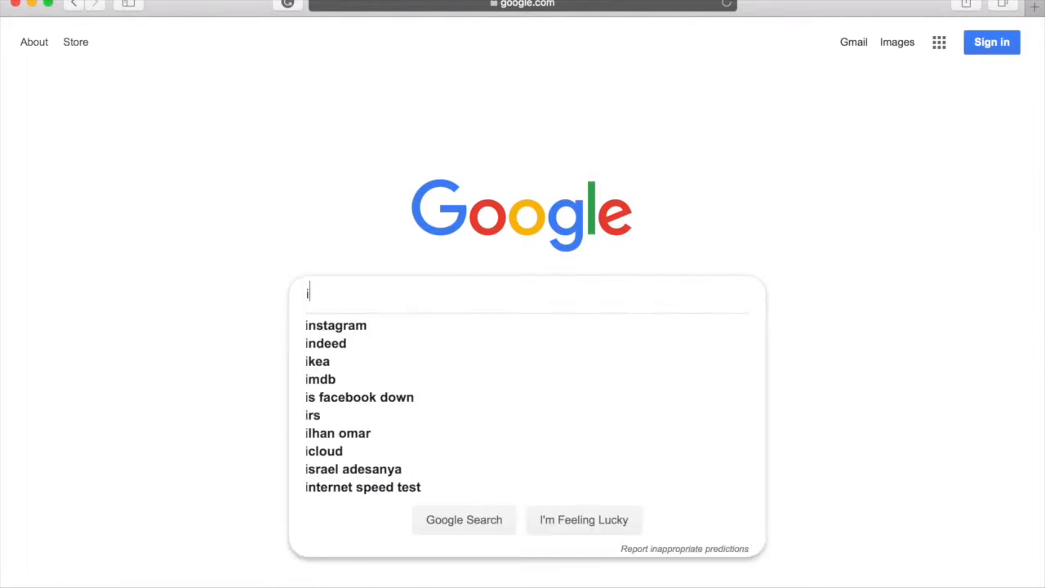
type("nurl")
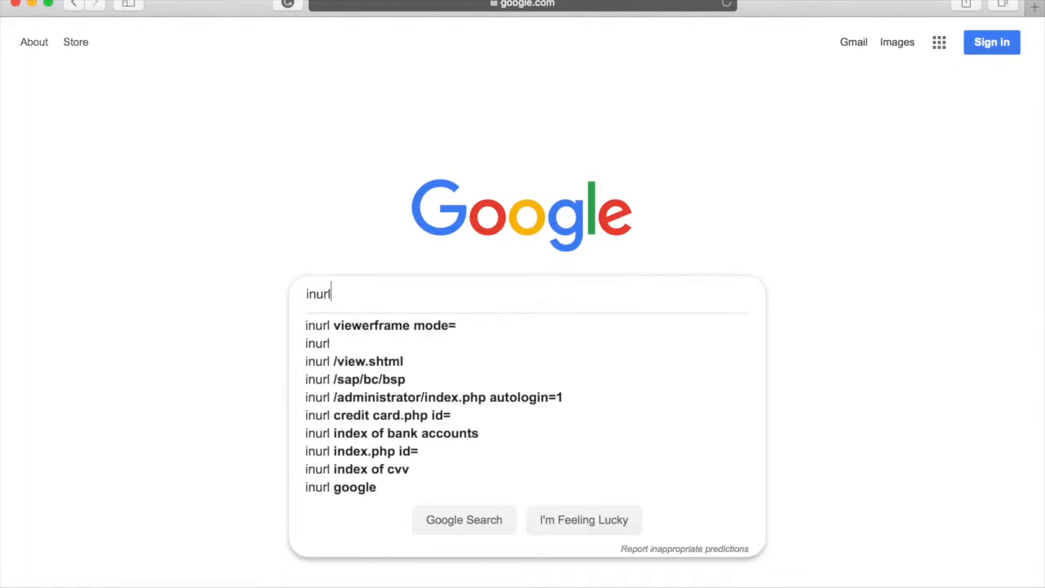
key("Backspace")
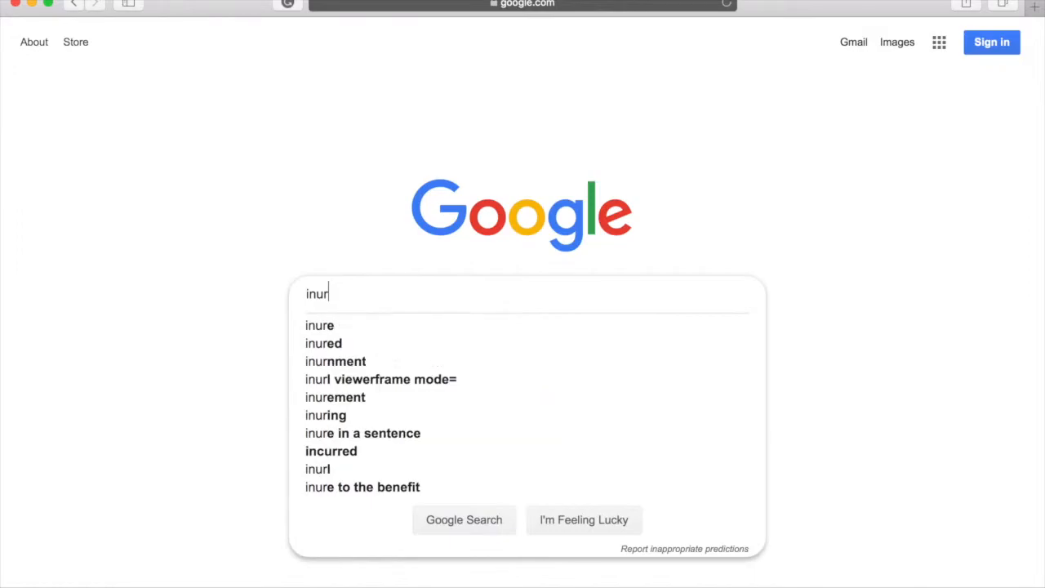
type("visa")
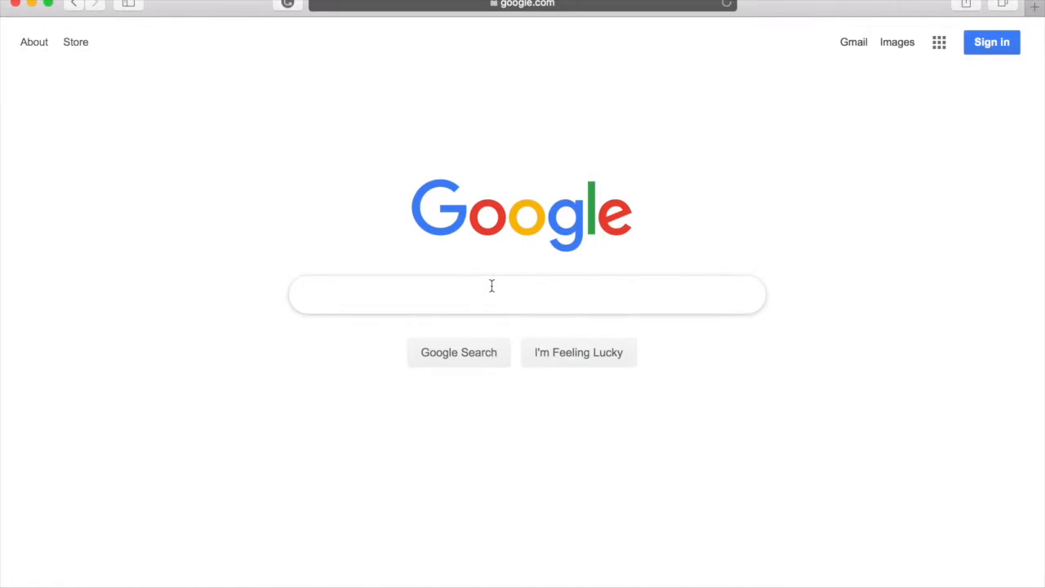
type("...")
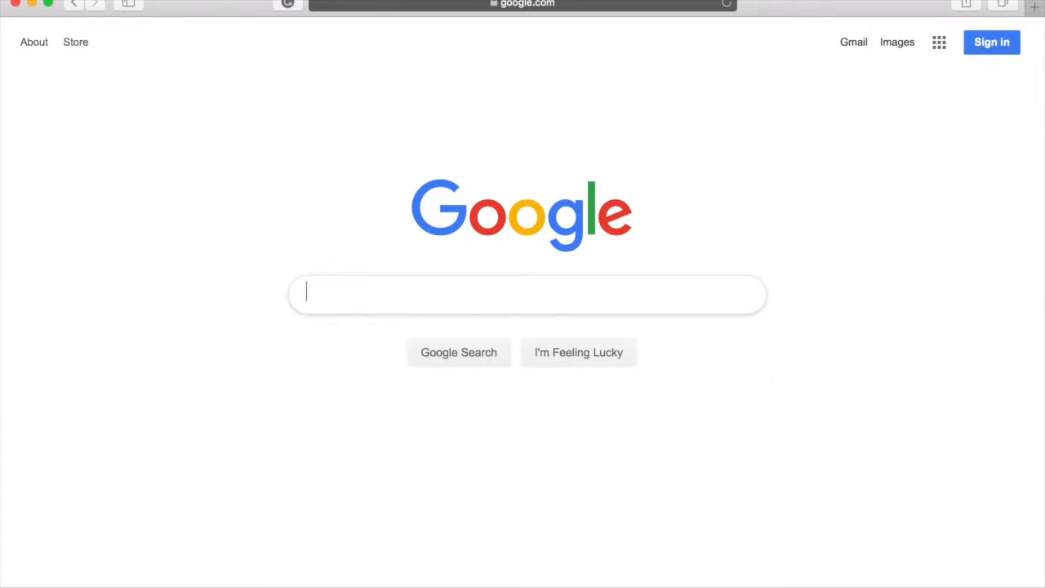
type("venezue")
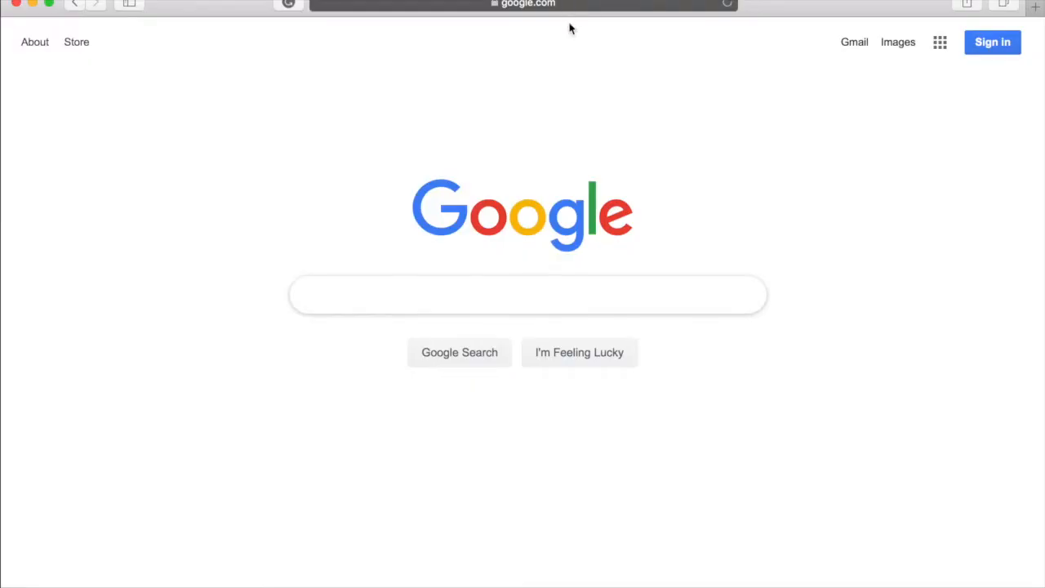
mouse_move(582, 121)
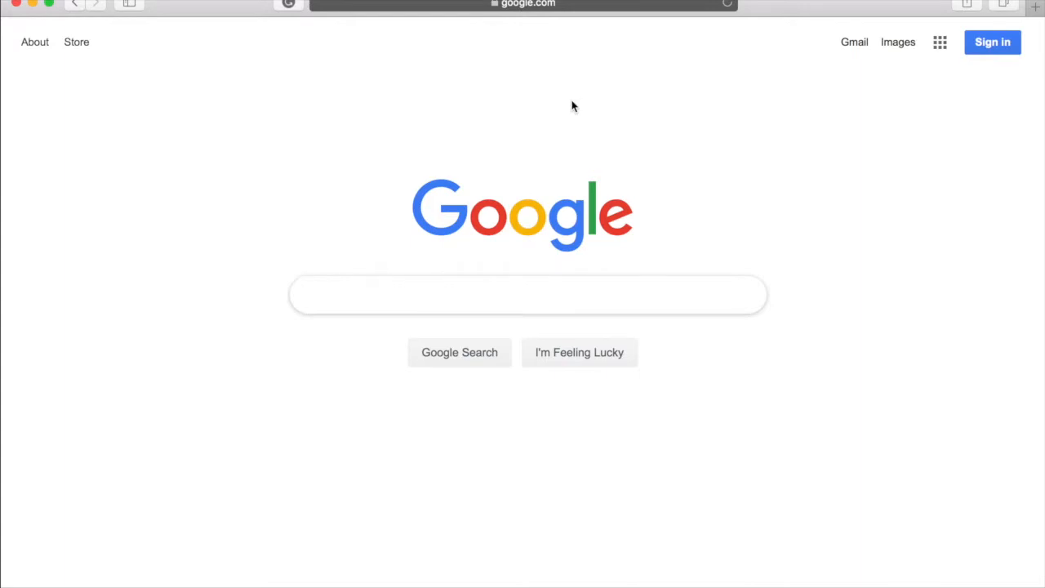
- Go to Google's Advanced Search form and scroll through its empty fields
left_click(523, 3)
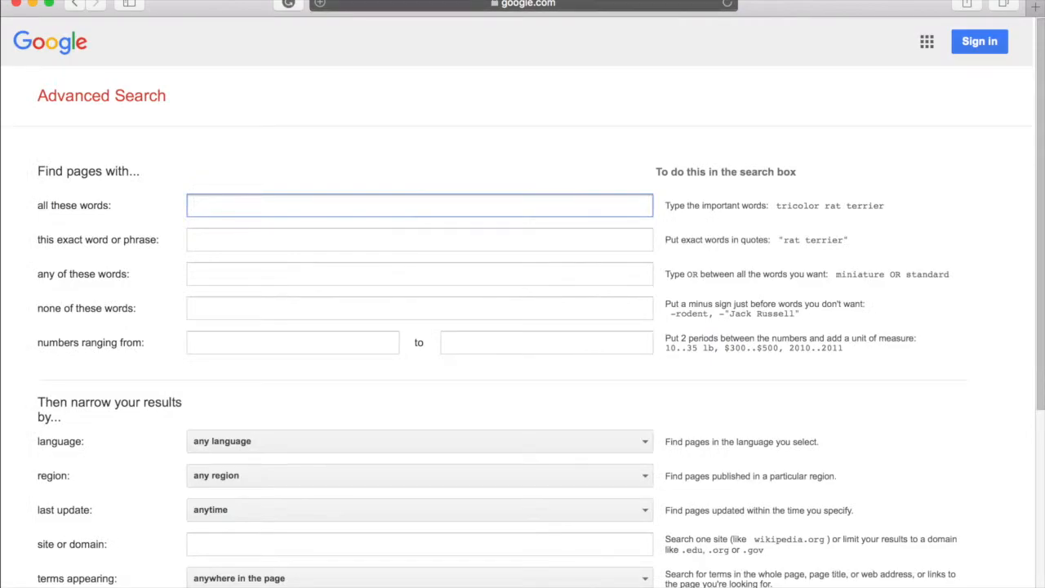
mouse_move(314, 153)
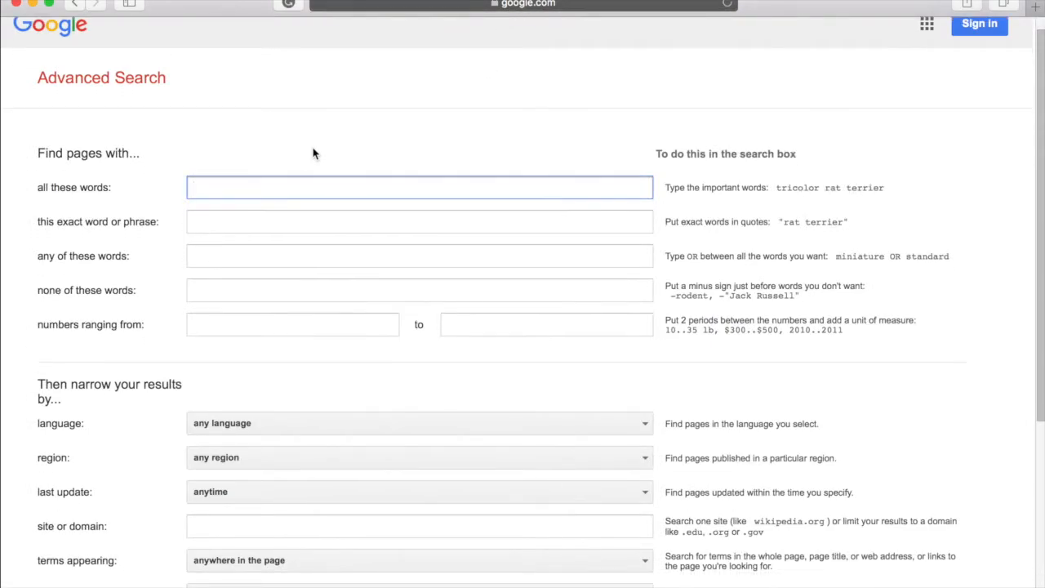
scroll("down", 3)
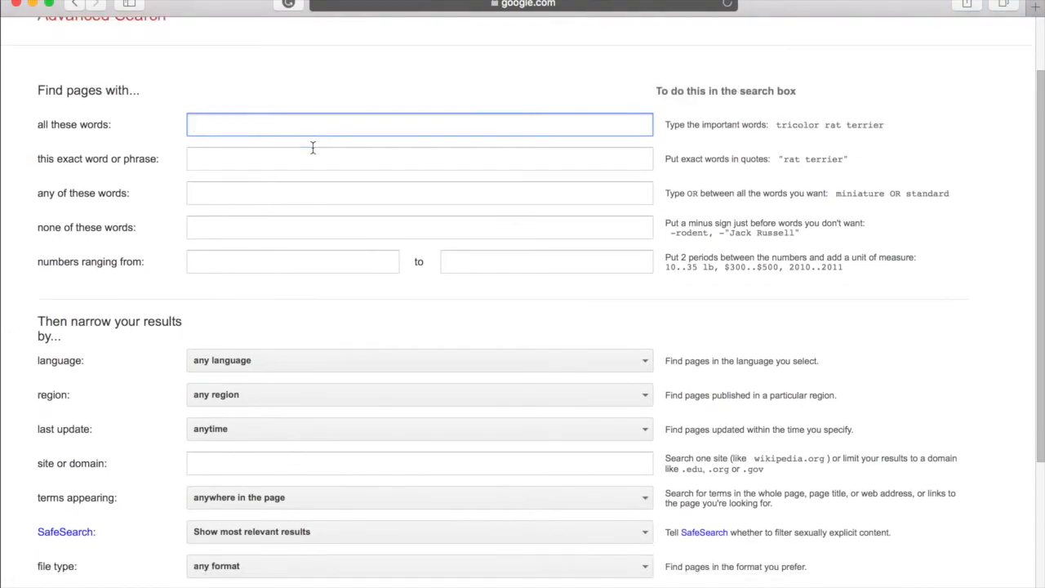